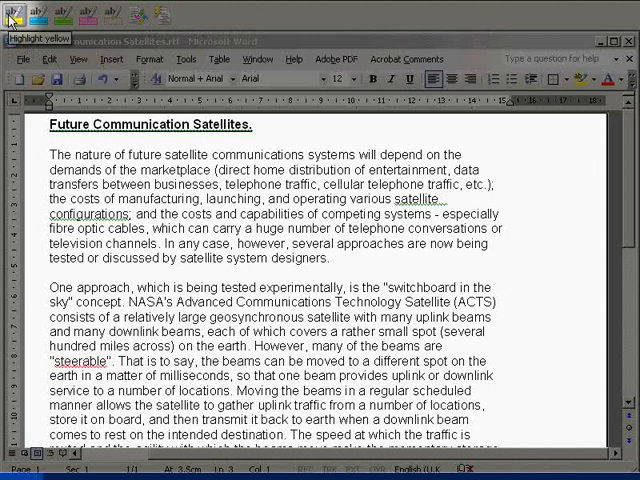
mouse_move(38, 13)
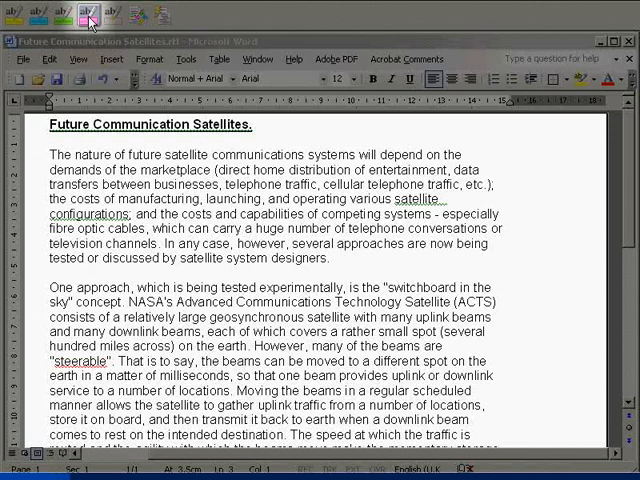
mouse_move(89, 16)
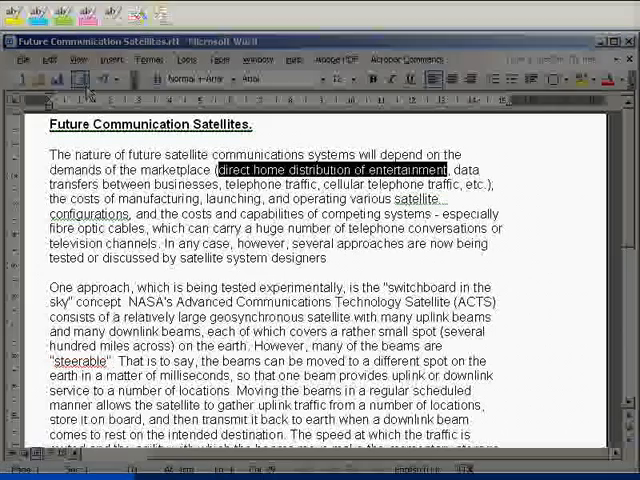
- Highlight first-paragraph phrases in yellow and pink, including 'costs of manufacturing' in pink
left_click(16, 14)
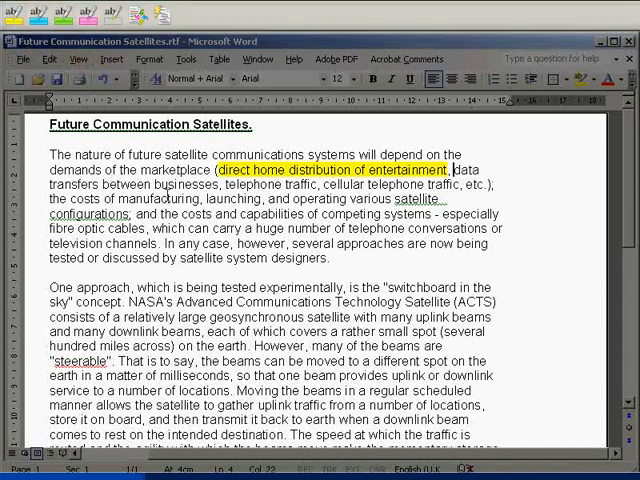
double_click(280, 185)
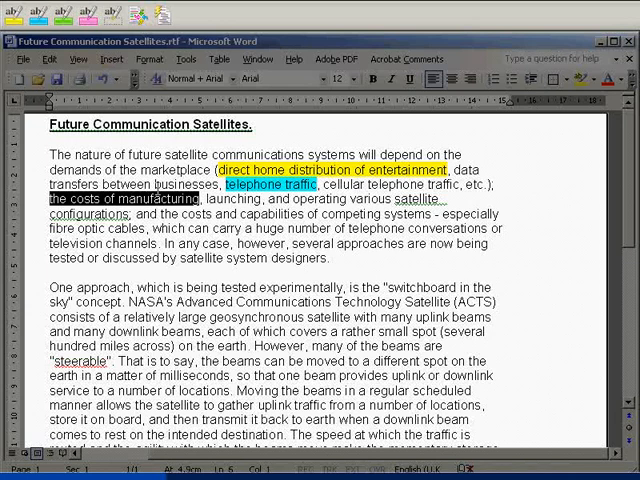
left_click(62, 11)
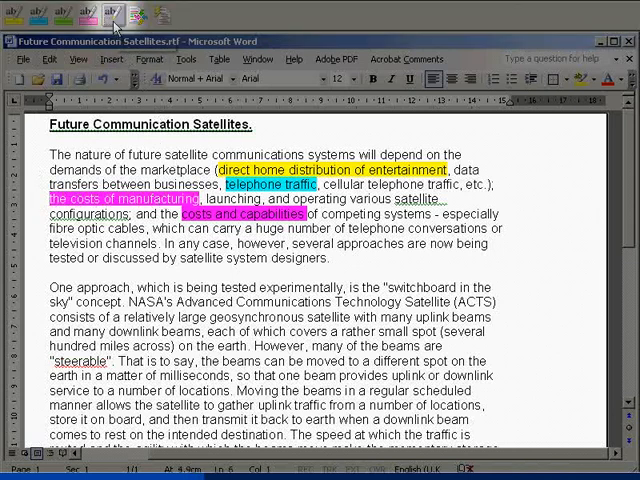
mouse_move(111, 13)
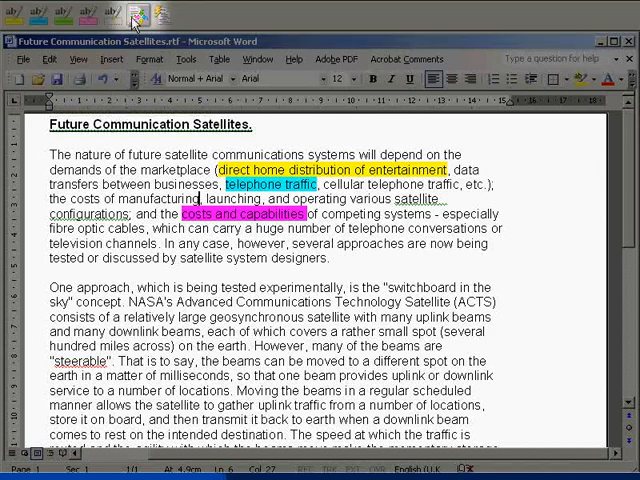
mouse_move(135, 15)
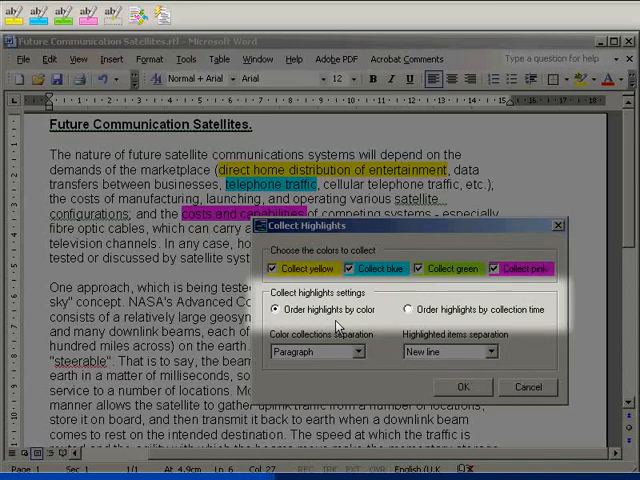
- Order highlights by collection time and use no separation between colour collections
left_click(410, 309)
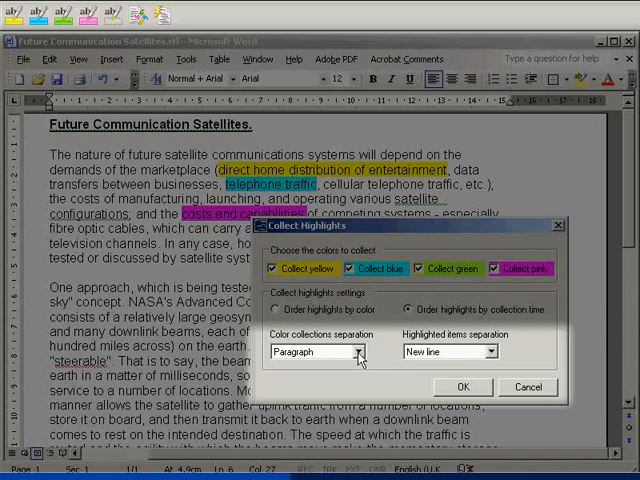
left_click(358, 351)
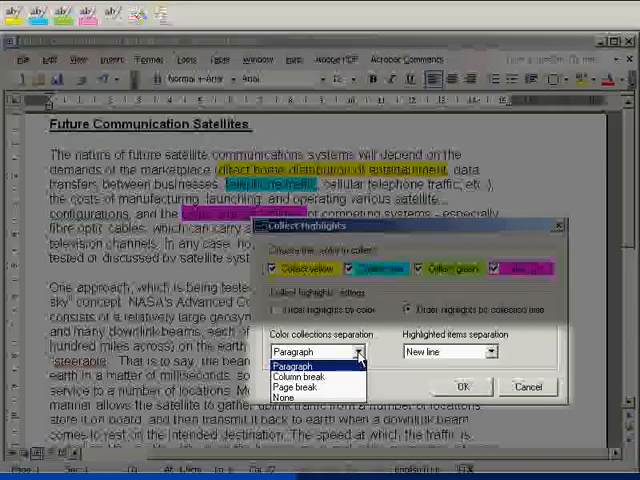
mouse_move(295, 376)
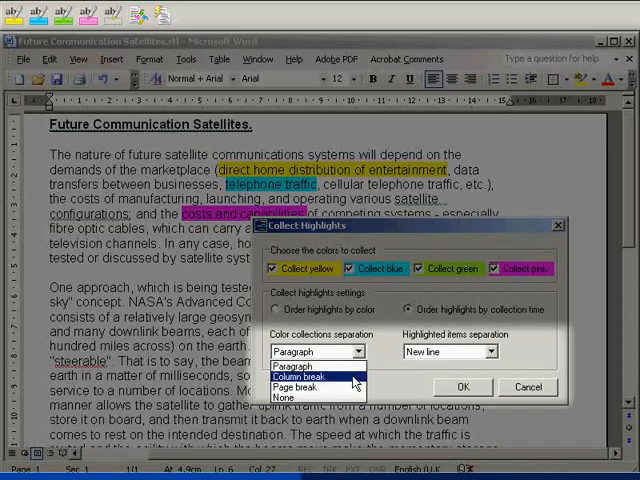
left_click(310, 375)
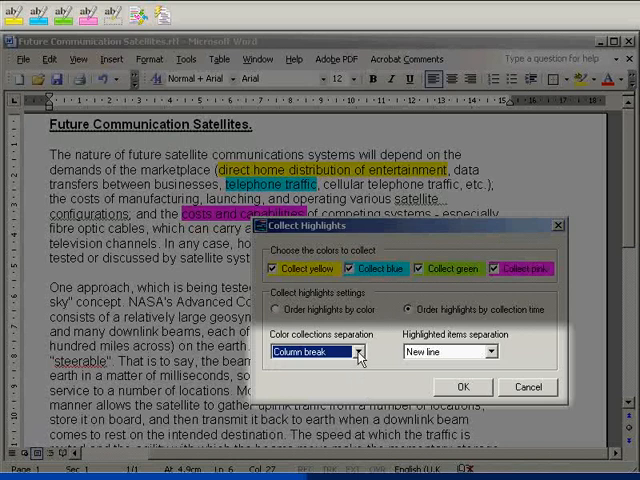
left_click(358, 351)
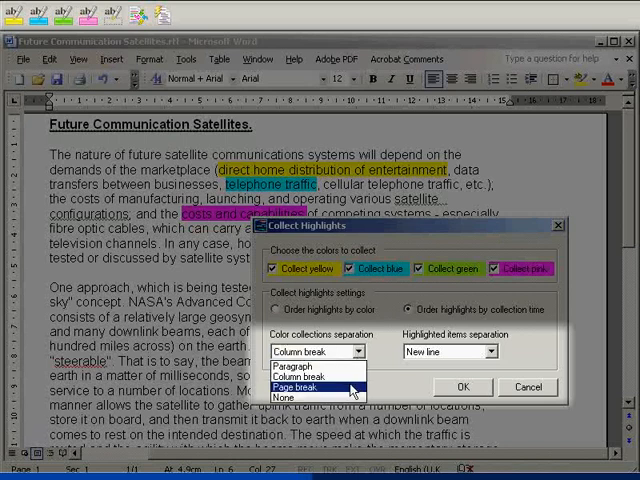
left_click(311, 384)
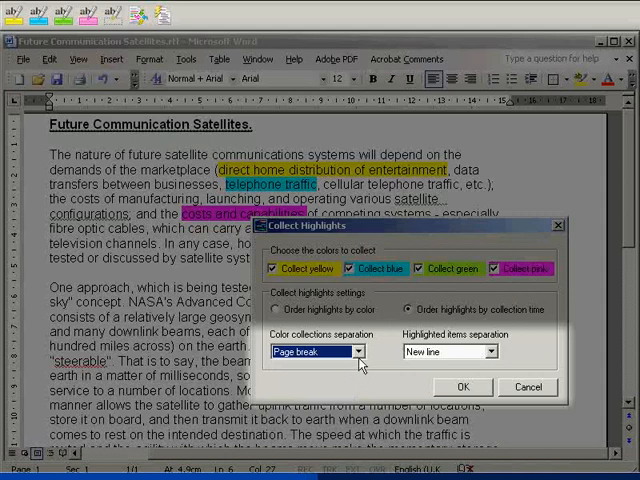
left_click(352, 351)
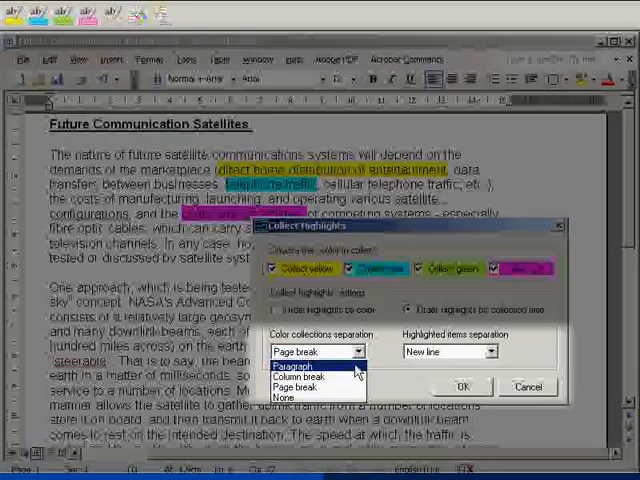
left_click(286, 397)
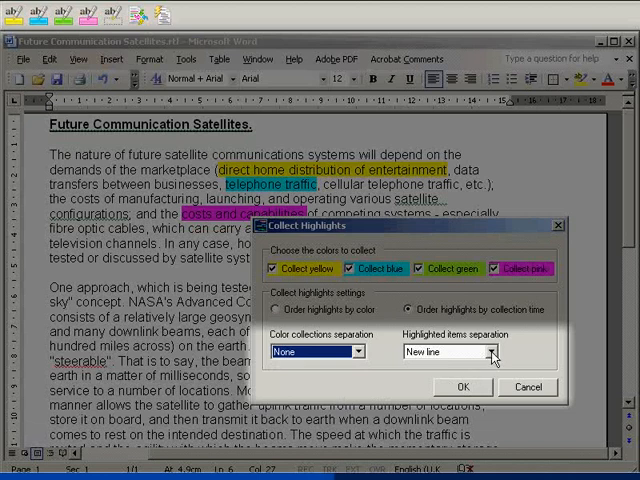
- Use no separator between collected highlighted items
left_click(490, 351)
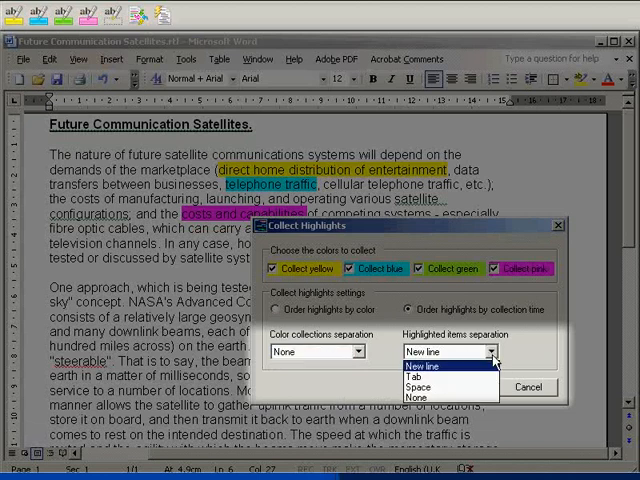
left_click(422, 375)
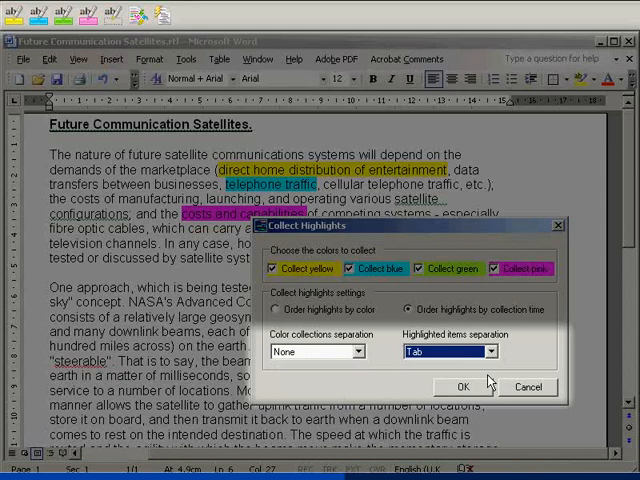
left_click(490, 351)
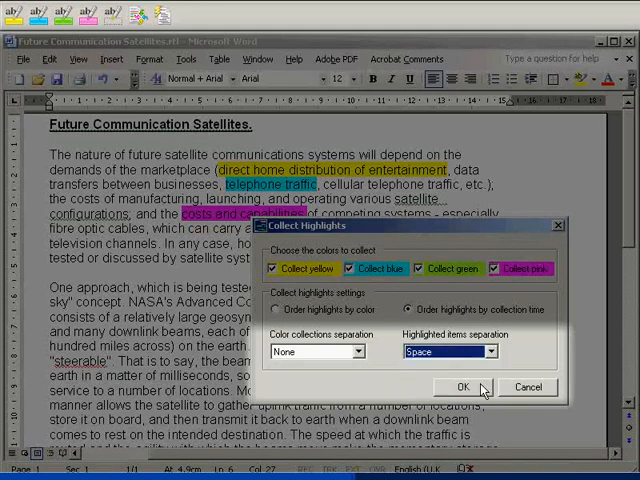
left_click(491, 351)
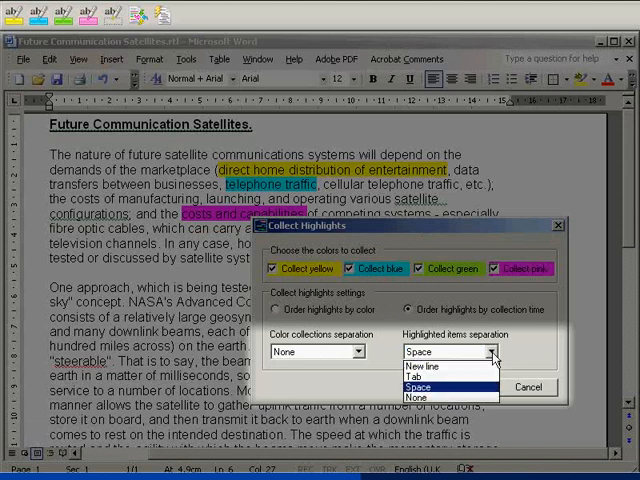
left_click(427, 397)
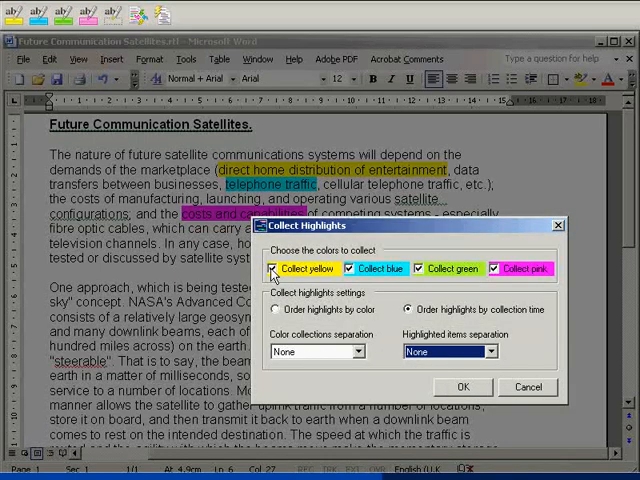
- Stop collecting yellow, order highlights by colour and choose an item separator
left_click(272, 268)
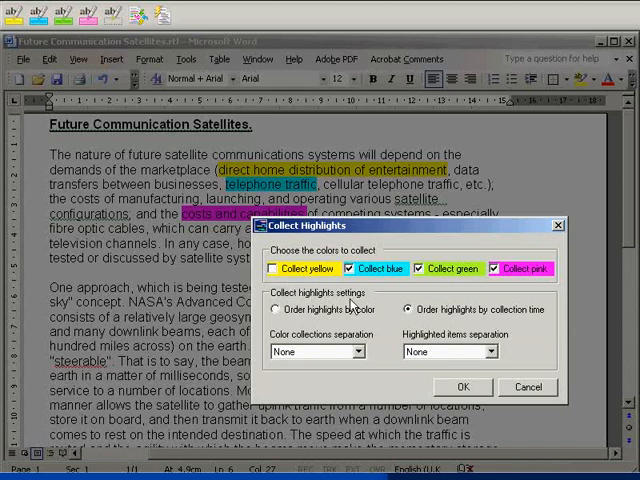
left_click(419, 268)
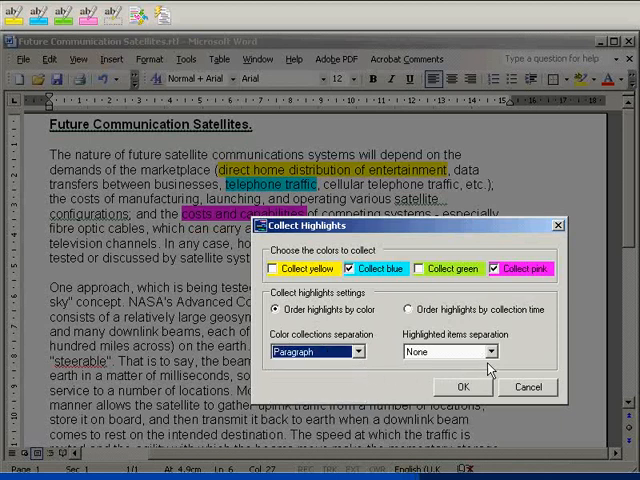
left_click(490, 351)
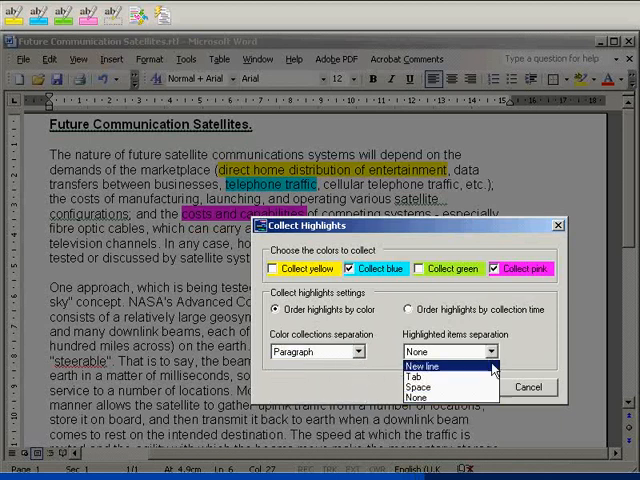
left_click(442, 364)
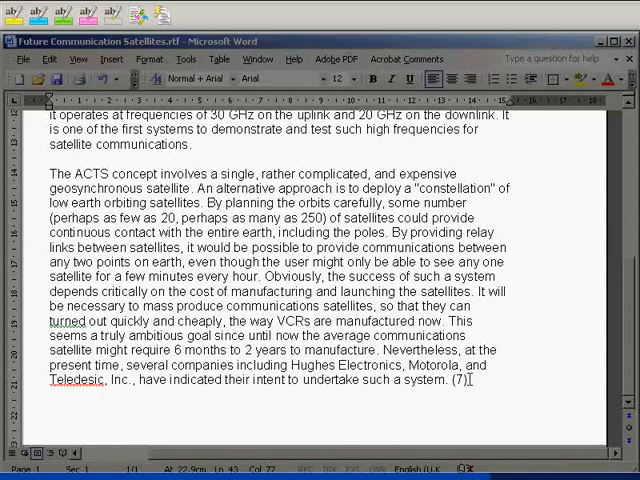
- Select the entire satellite article text with Ctrl+A
key("ctrl+a")
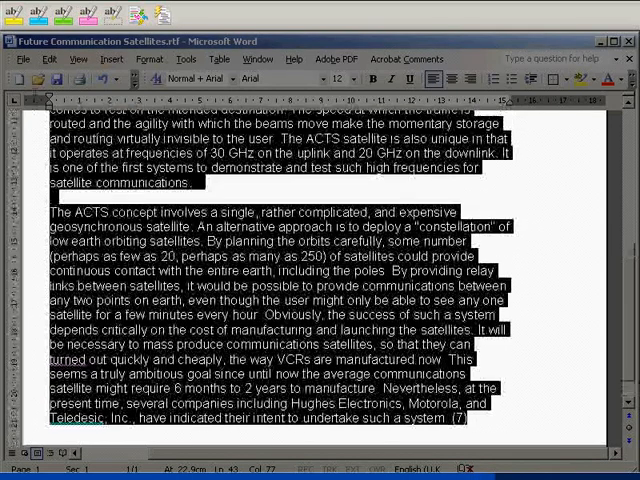
scroll("up", 3)
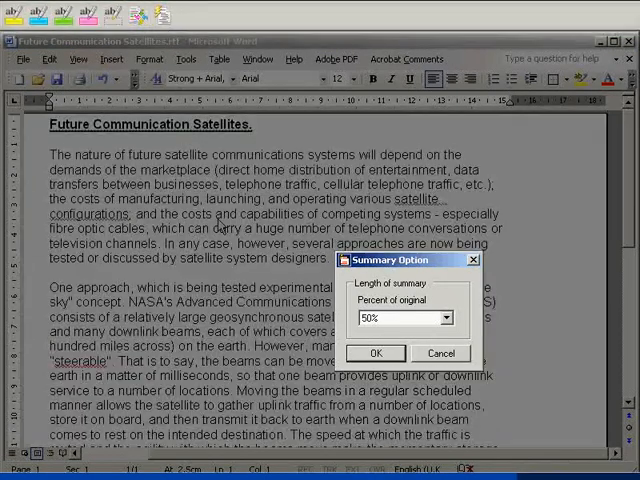
- Generate a summary at 50% of the original length in a new document
left_click(446, 318)
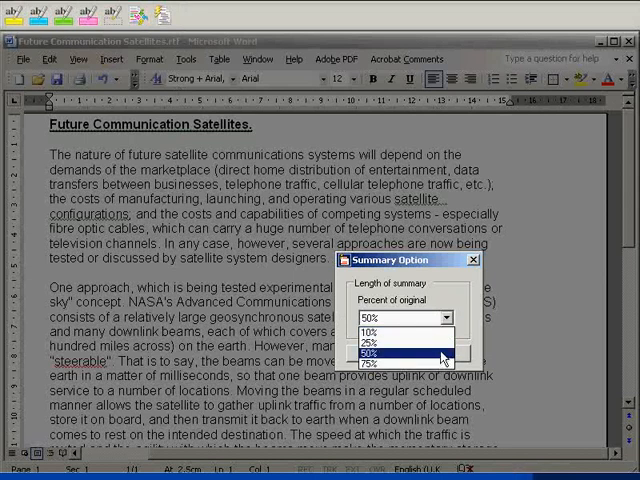
left_click(369, 353)
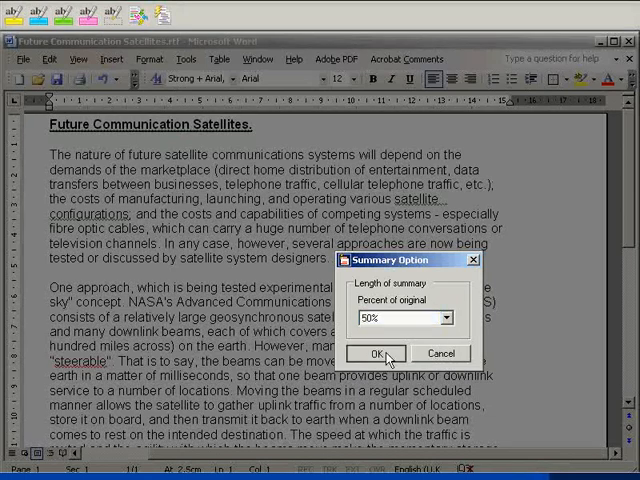
left_click(374, 353)
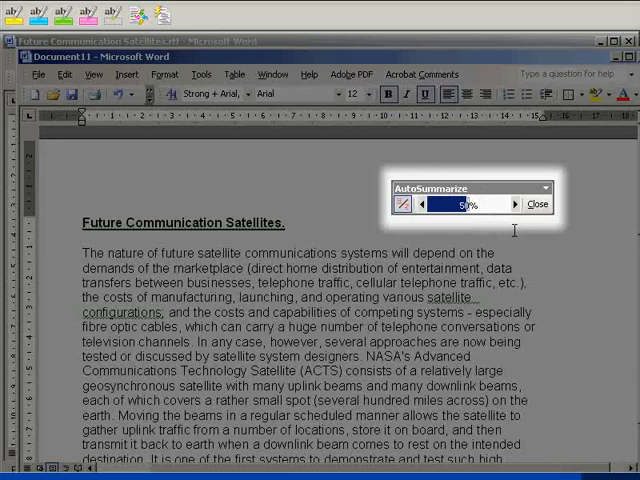
mouse_move(513, 204)
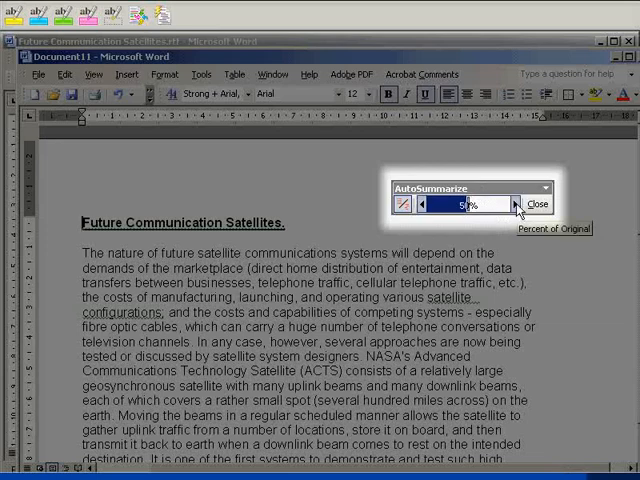
- Adjust summary length to 40% and highlight summary sentences within the full text
left_click(514, 204)
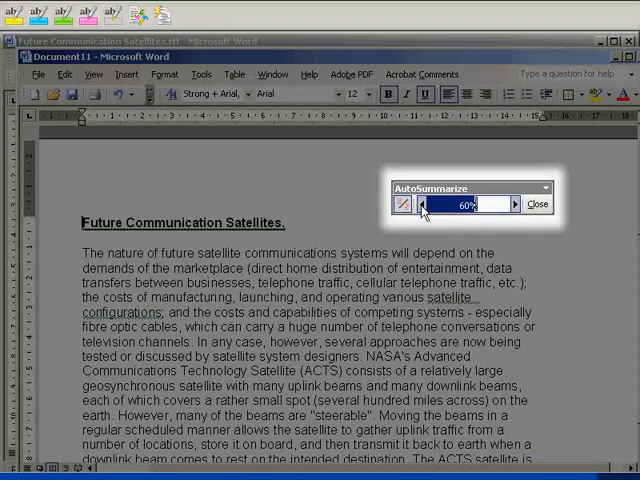
left_click(422, 204)
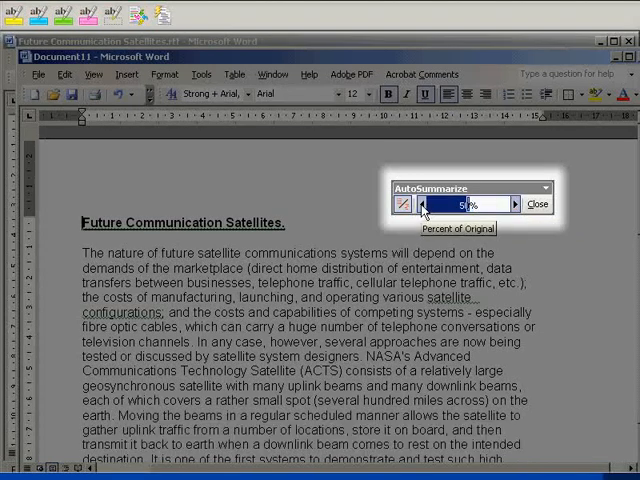
left_click(514, 203)
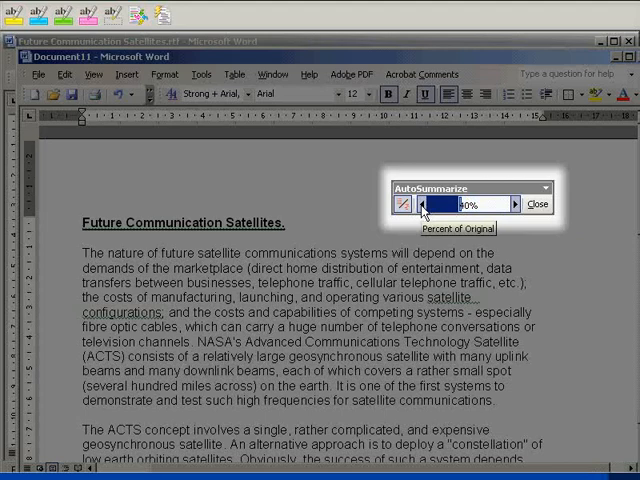
left_click(402, 204)
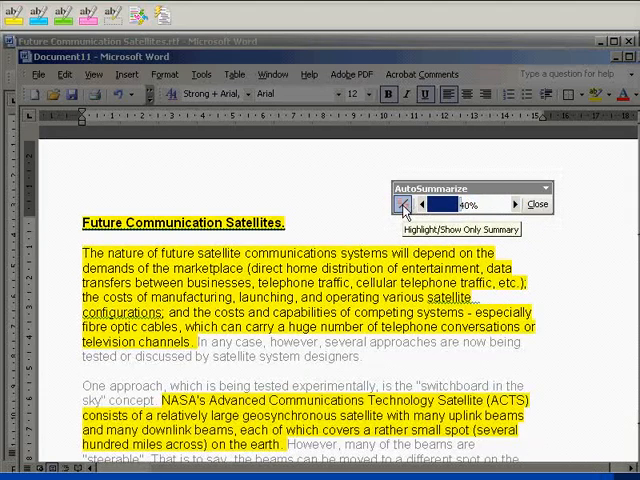